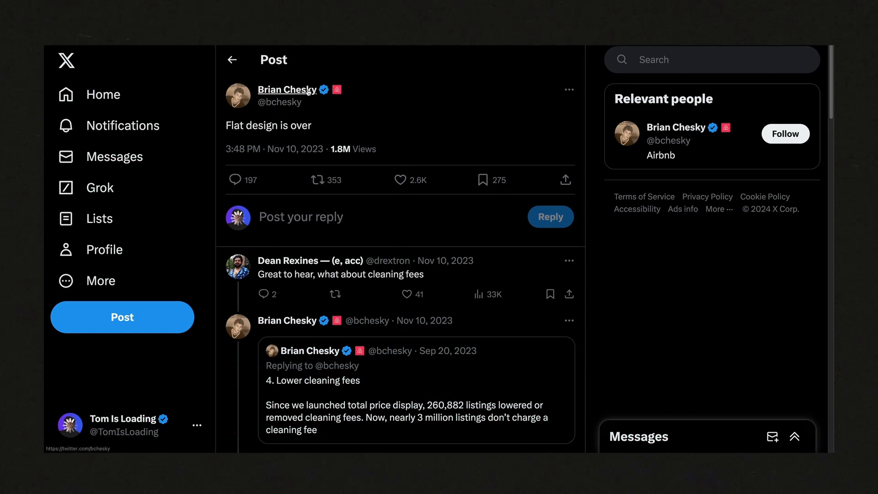
{"action": "mouse_move", "coordinate": [287, 90]}
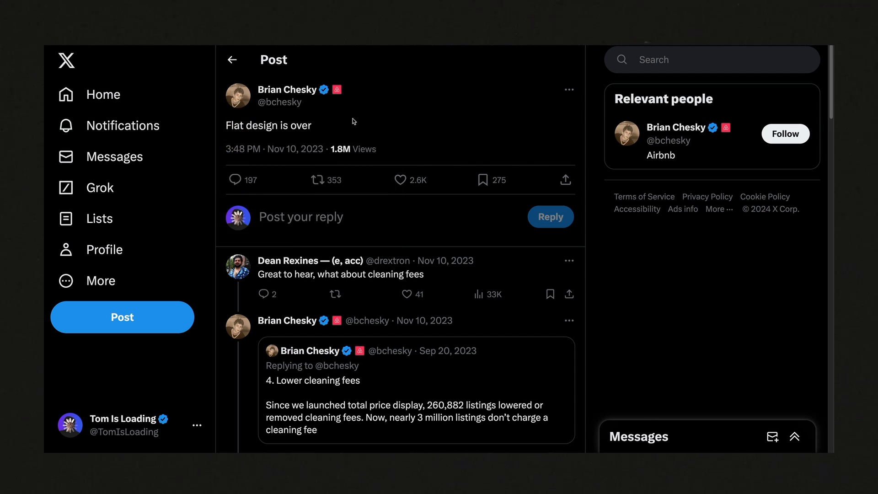
{"action": "mouse_move", "coordinate": [340, 129]}
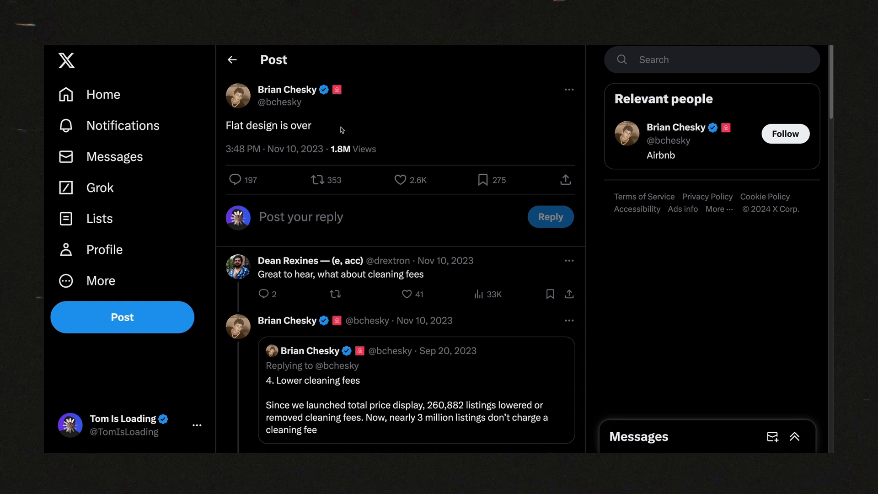